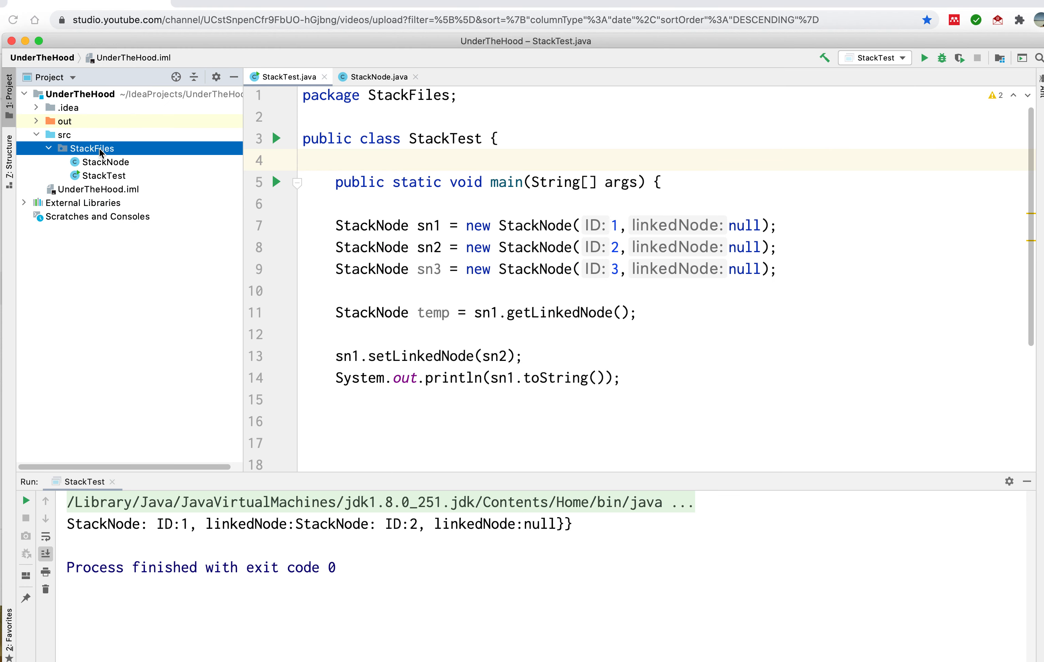
# Step: Create a new Java class in the StackFiles package, starting its name 'Stac'
pyautogui.rightClick(92, 148)
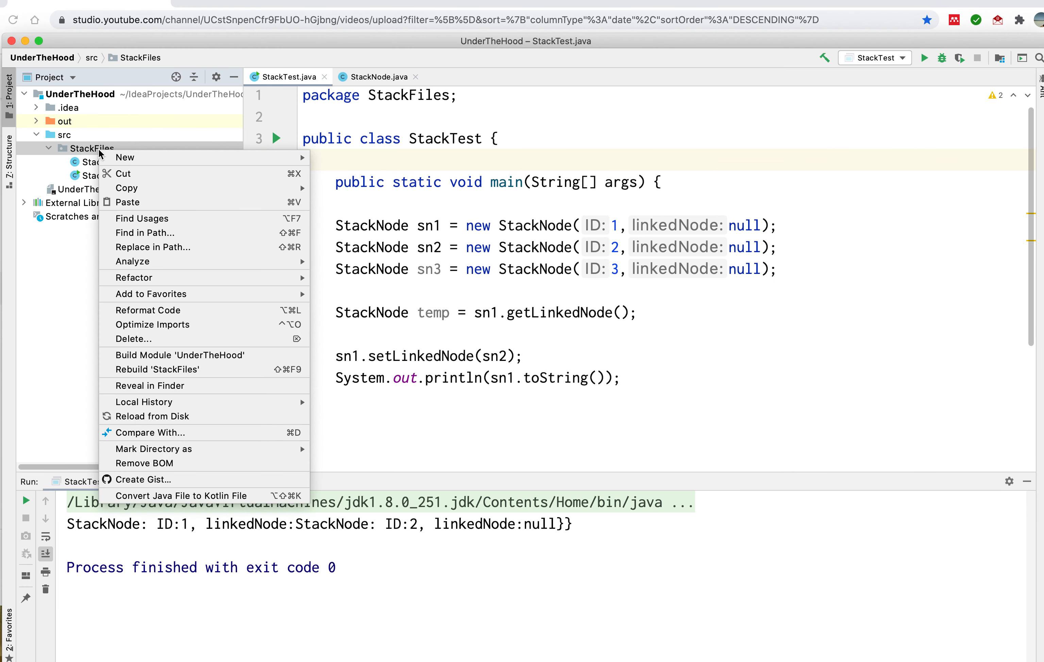
pyautogui.click(124, 157)
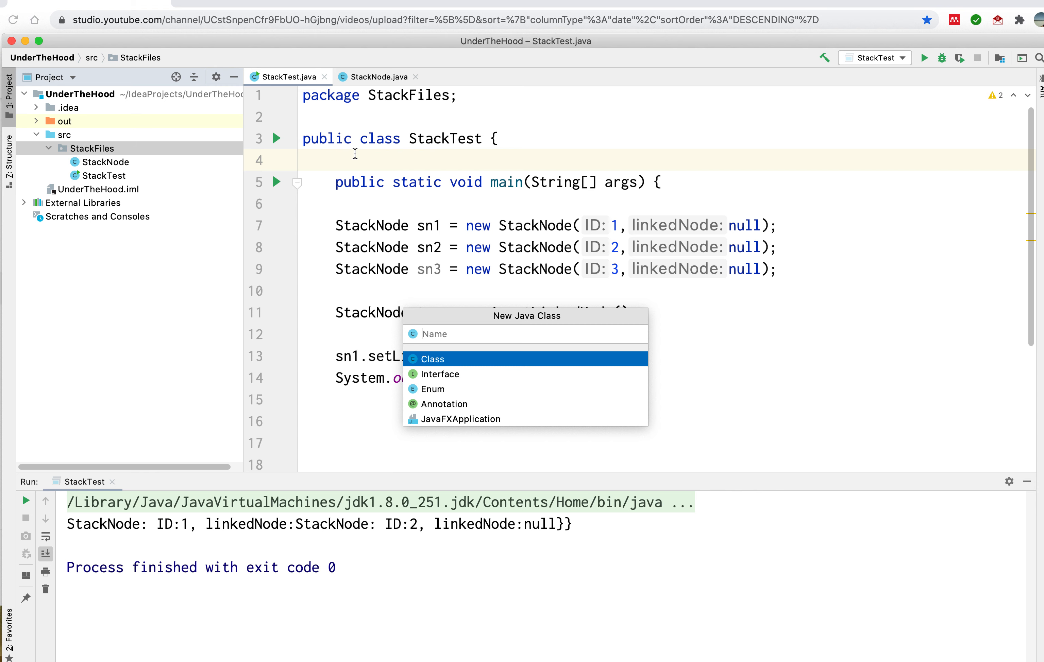
pyautogui.write('Stac')
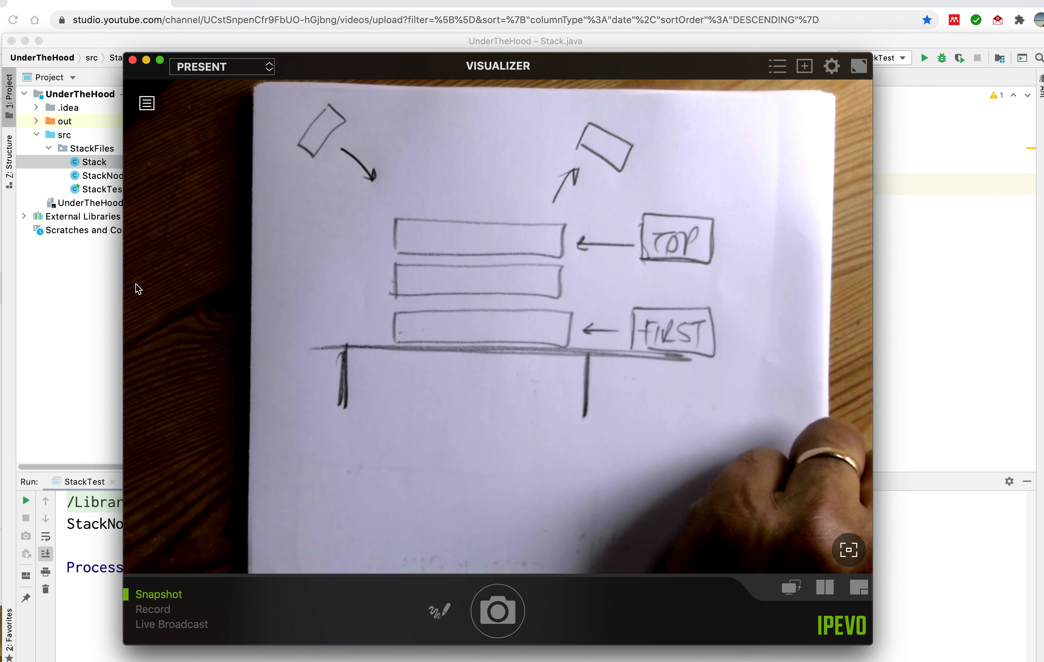
pyautogui.moveTo(82, 280)
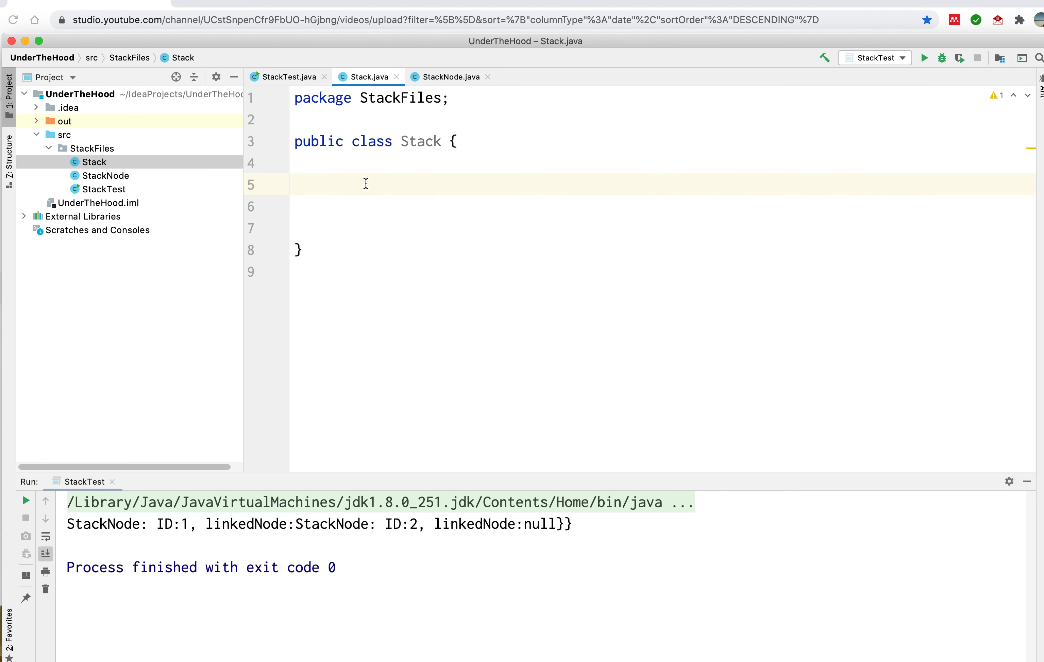
# Step: Declare the field 'StackNode first' as the Stack class's first member
pyautogui.write('StackNo')
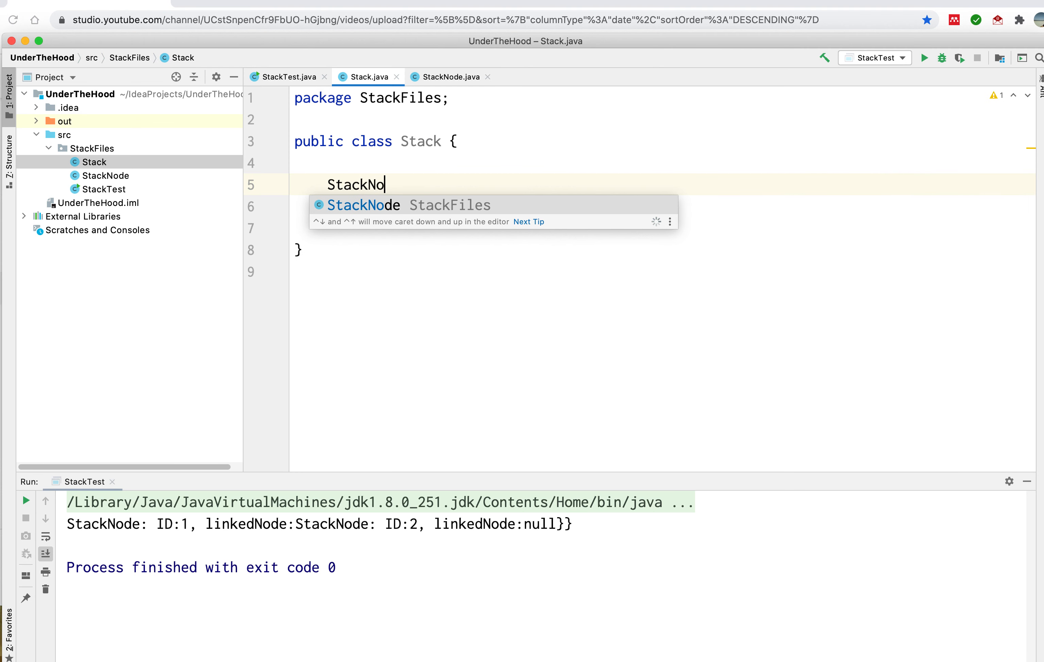
pyautogui.write('de First;')
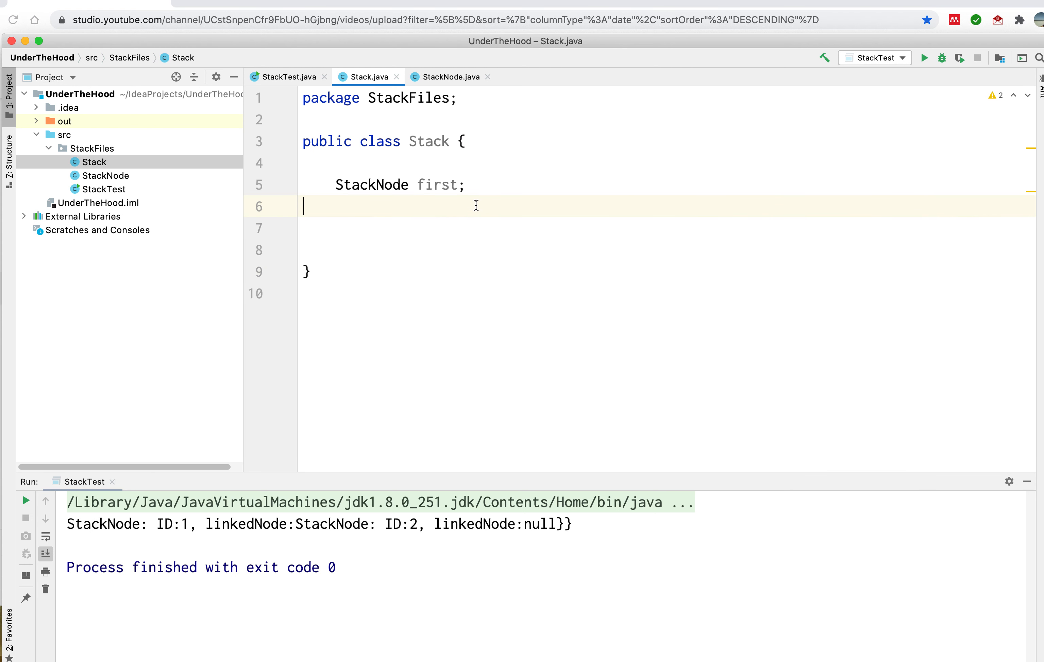
# Step: Declare a second field 'StackNode top;' beneath first
pyautogui.write('St')
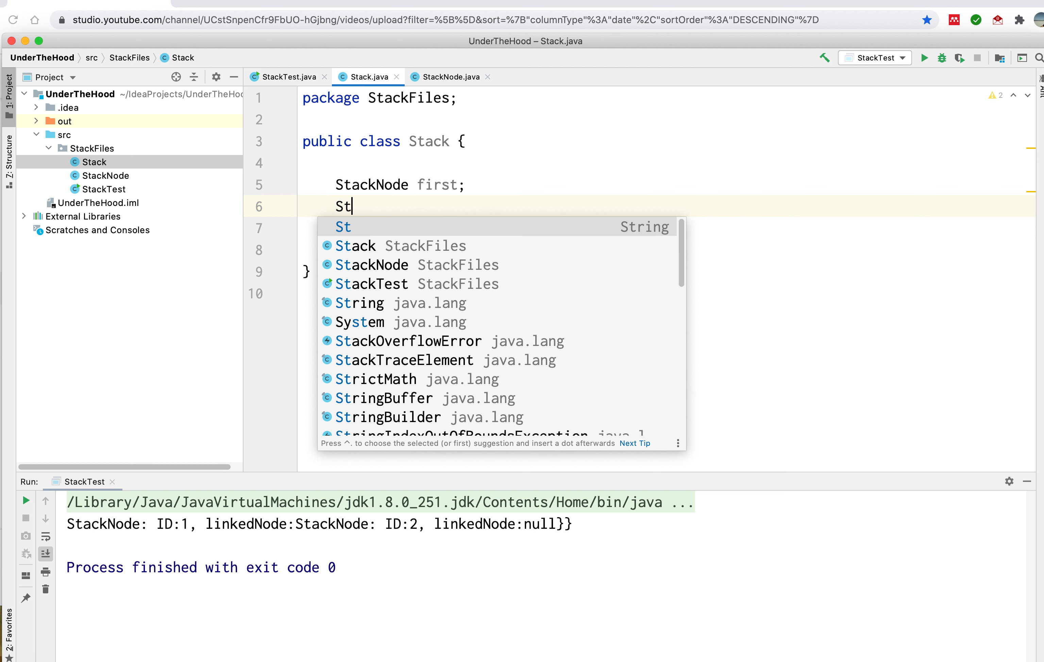
pyautogui.write('ackNode')
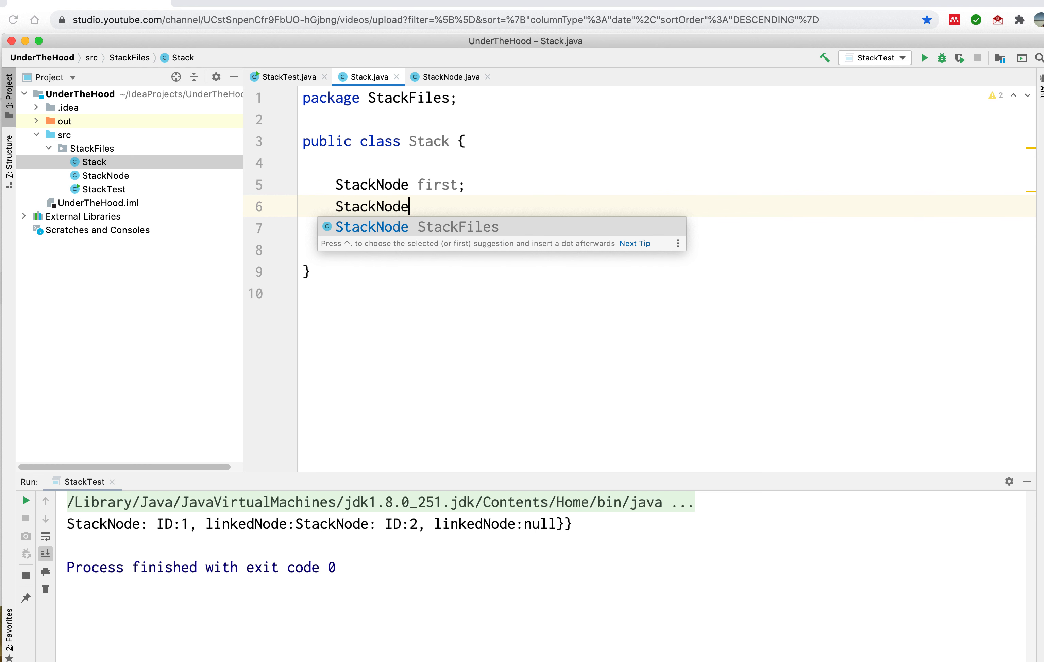
pyautogui.write('top')
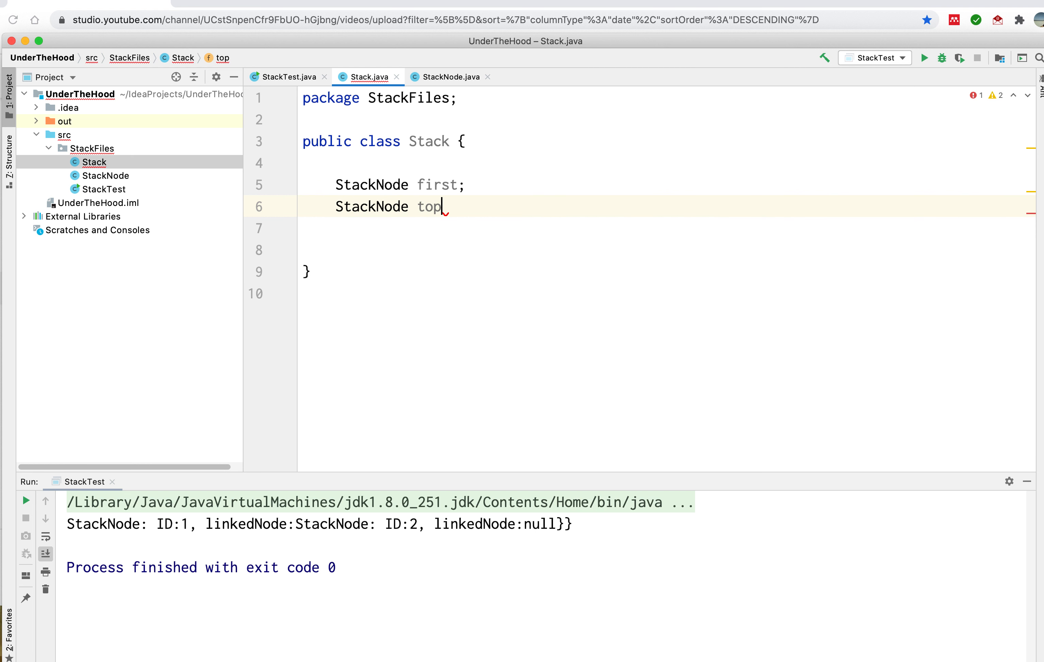
pyautogui.write(';')
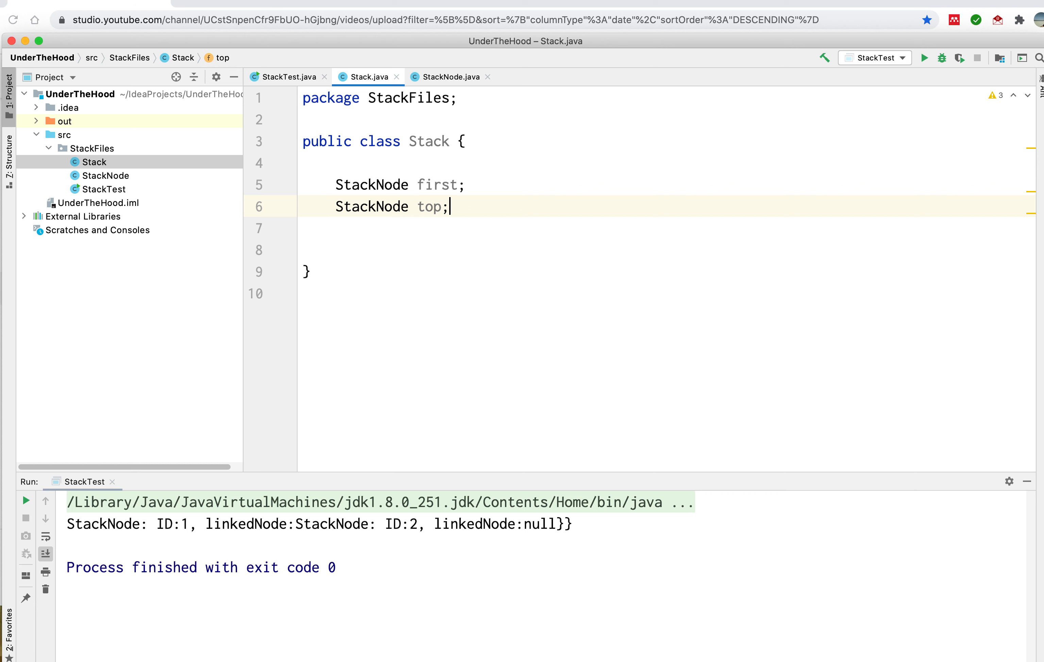
# Step: Extend the field names to firstNode and topNode by appending 'Node' to each
pyautogui.click(452, 184)
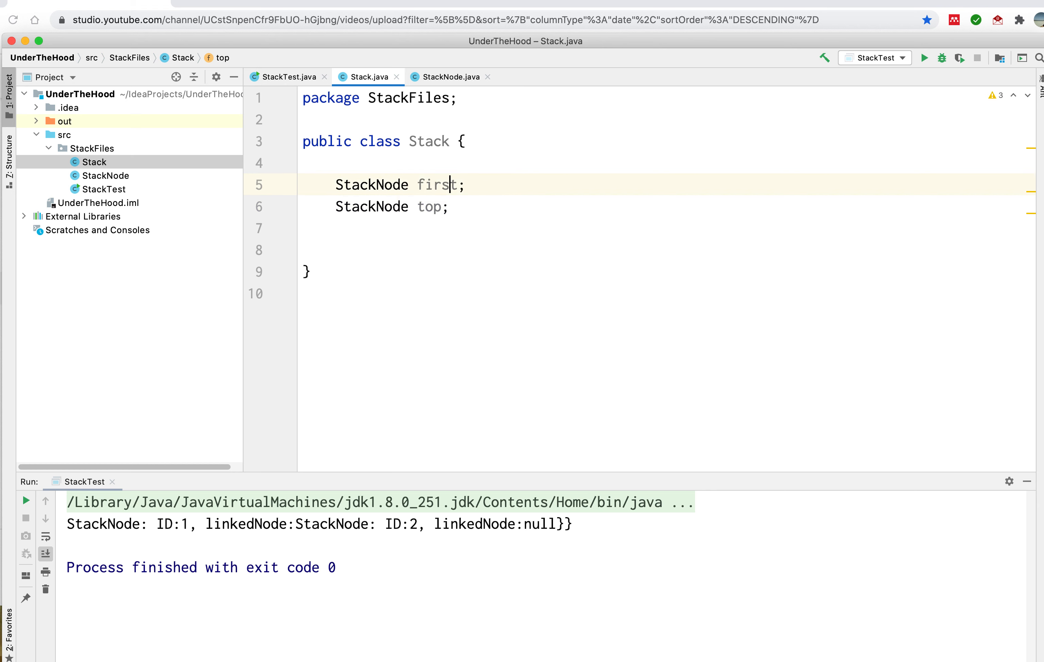
pyautogui.write('Node')
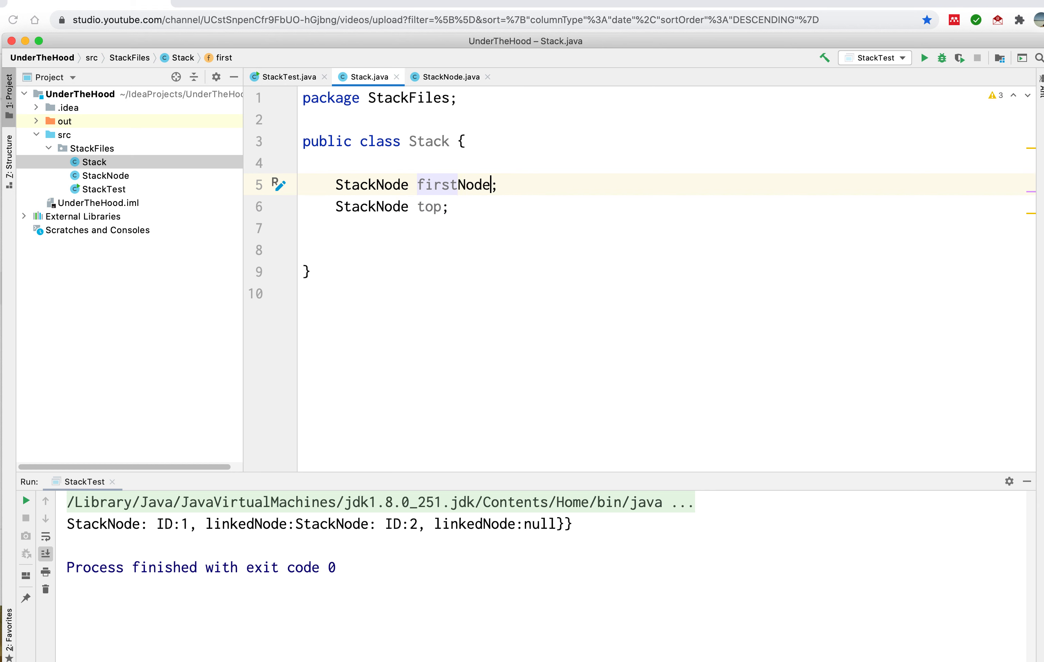
pyautogui.write('No')
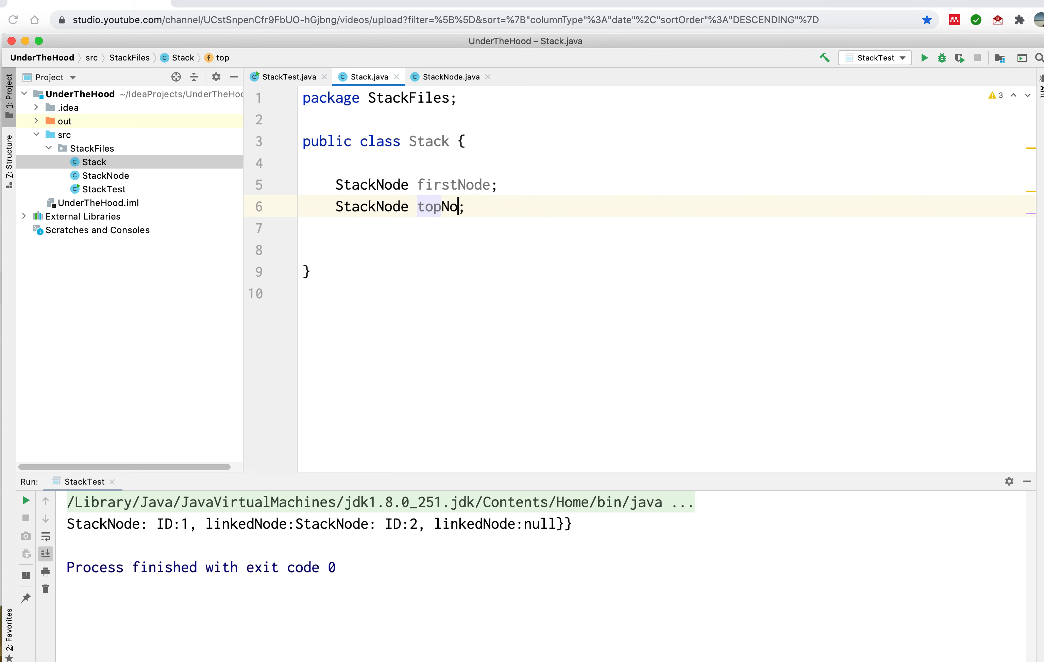
pyautogui.write('de')
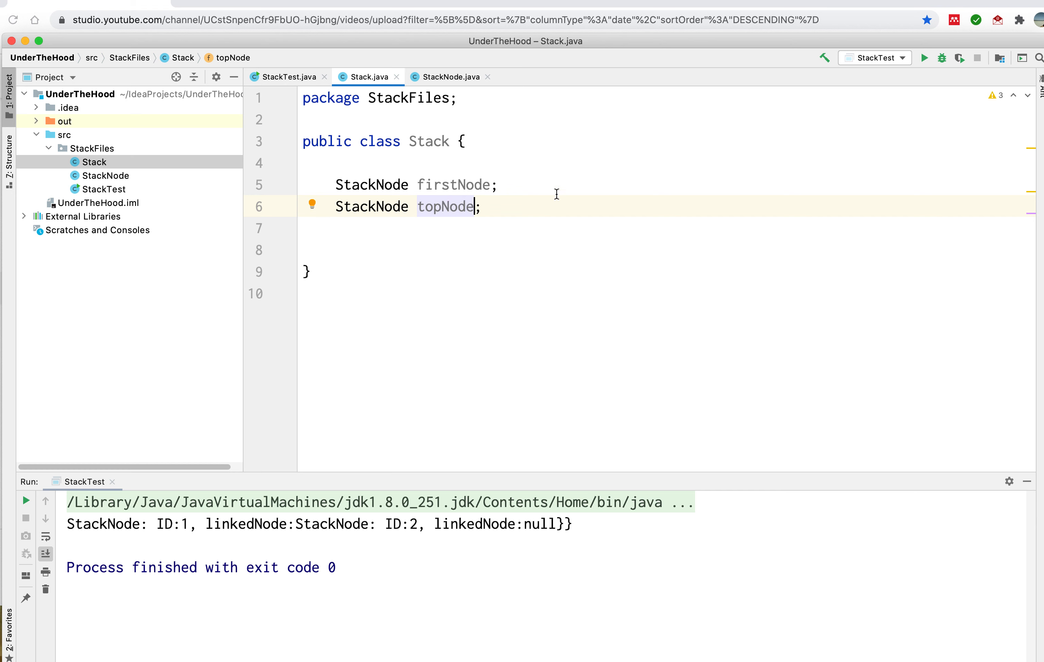
pyautogui.click(500, 184)
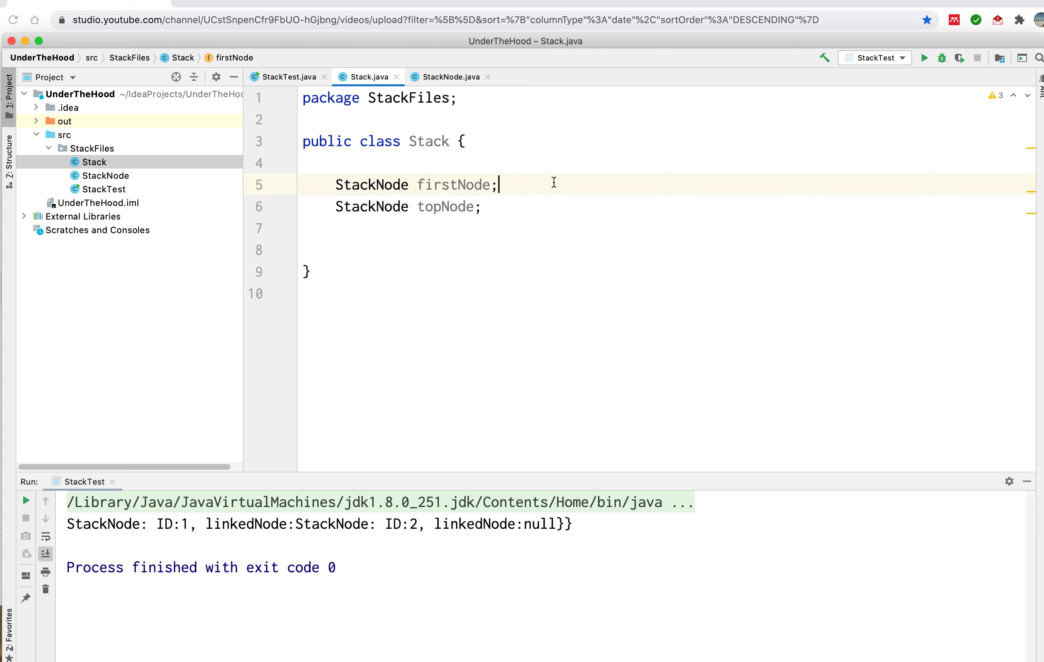